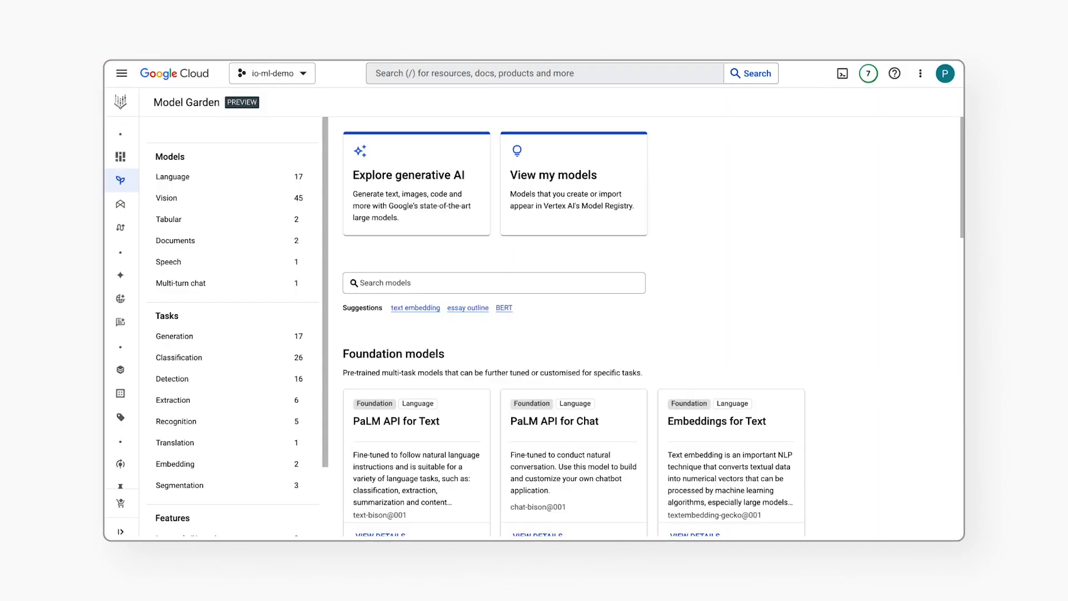
- Open the PaLM API for Text details under Foundation models and launch its prompt design
scroll("down", 3)
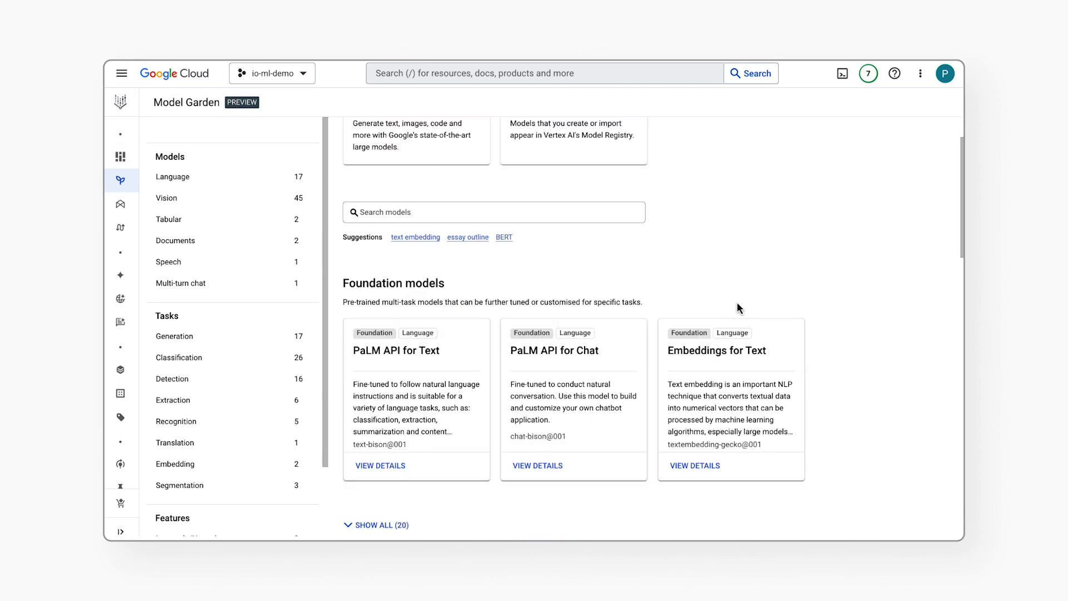
scroll("down", 3)
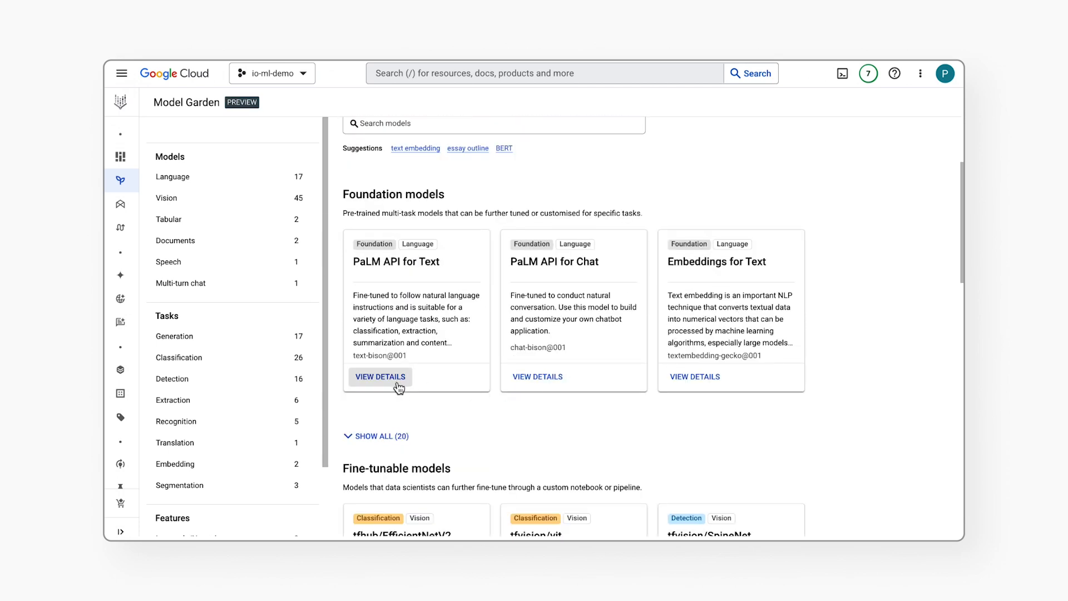
left_click(379, 377)
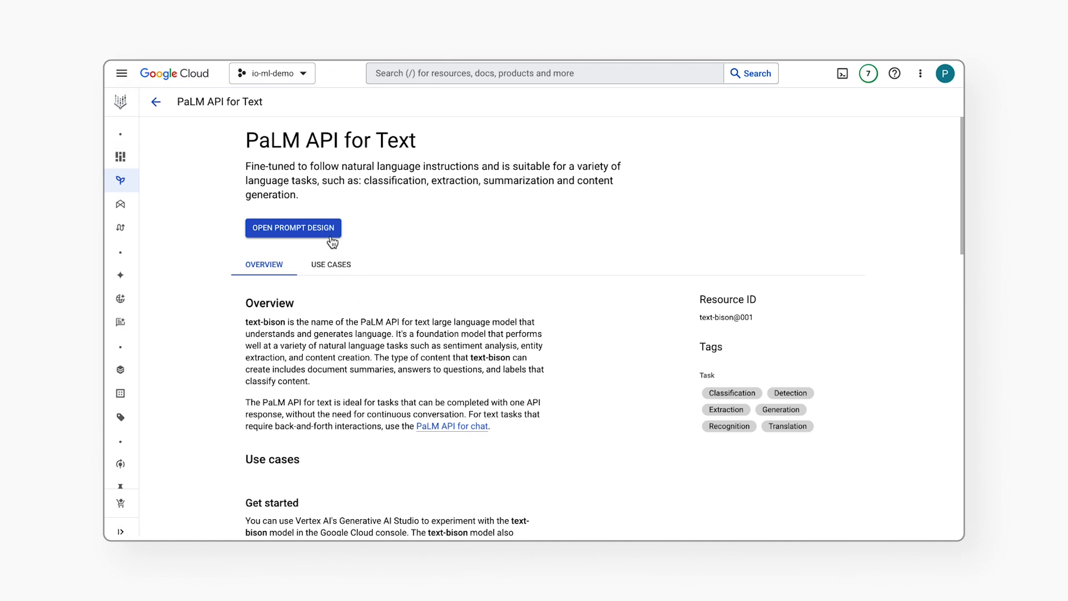
left_click(293, 227)
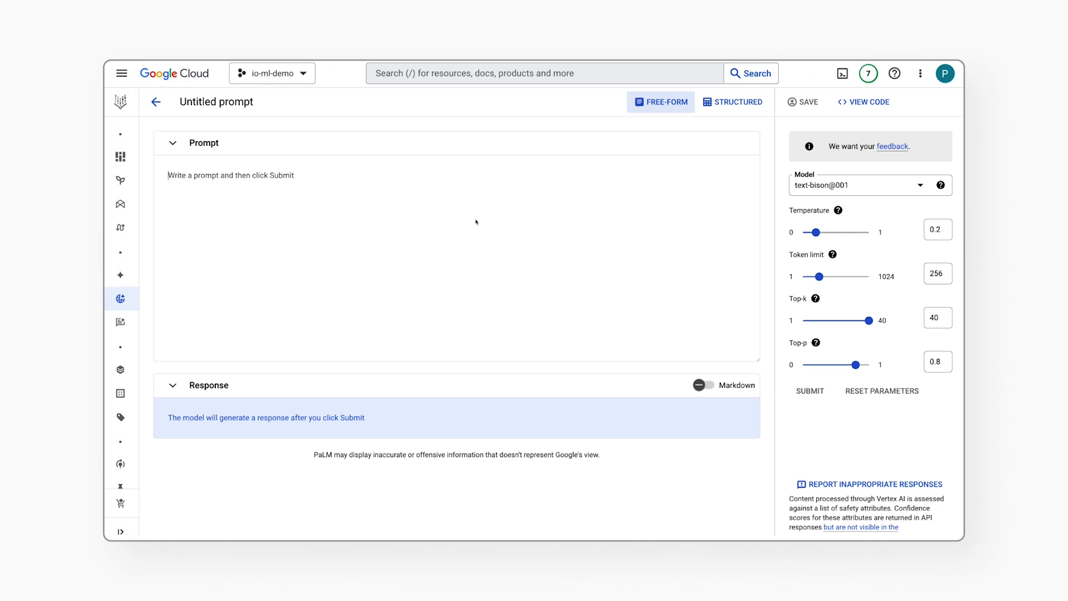
- Submit the prompt 'Explain large language models like I'm five' to the text-bison model
type("Explain large language models like I'm five")
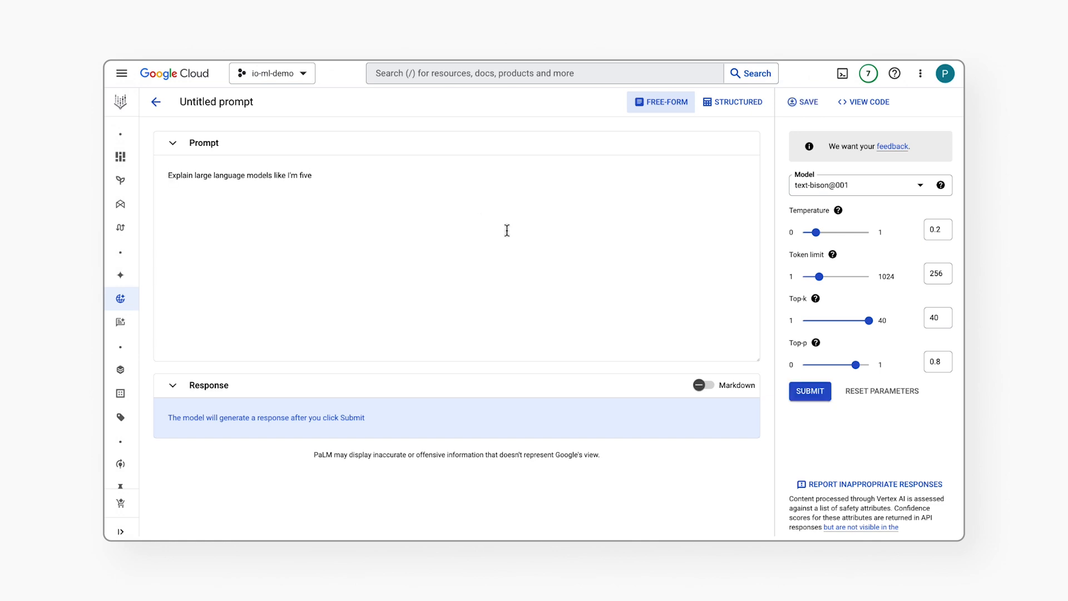
left_click(810, 391)
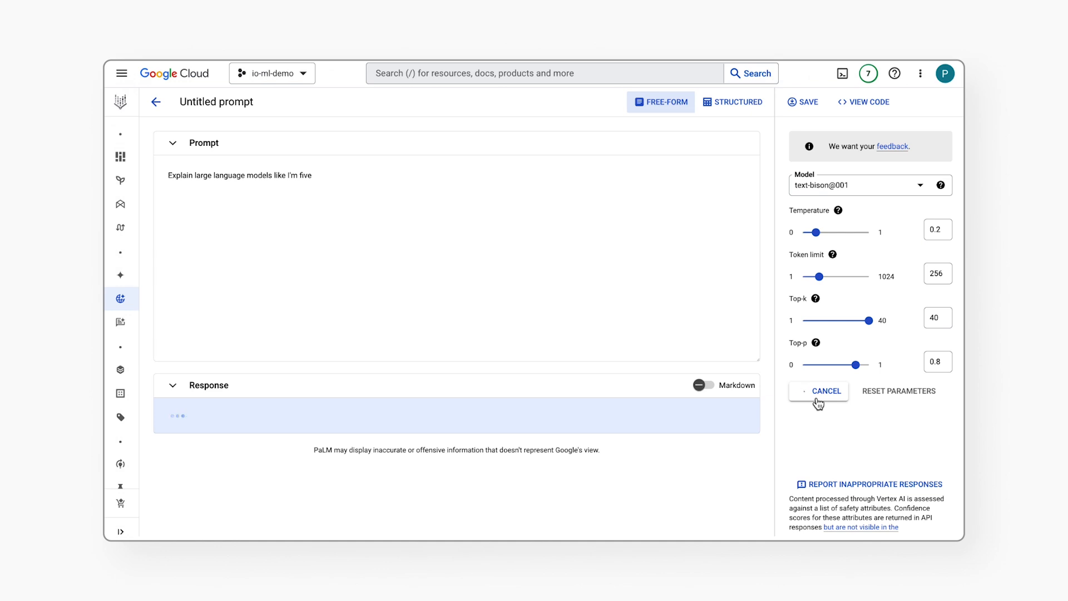
left_click(818, 390)
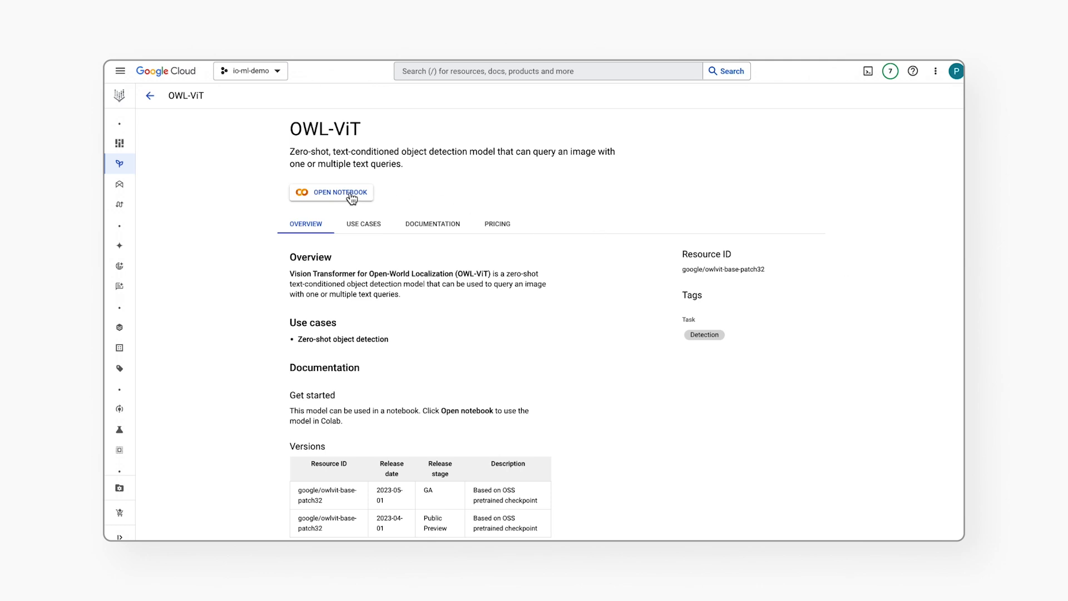
- Launch the OWL-ViT object detection model's deployment notebook in Colab
left_click(331, 193)
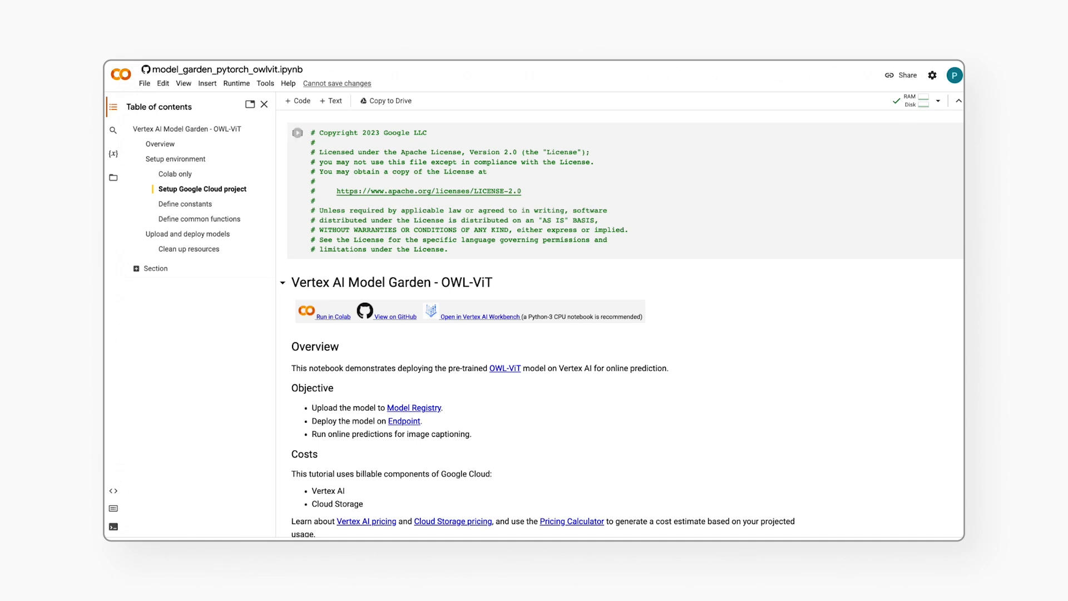
scroll("down", 3)
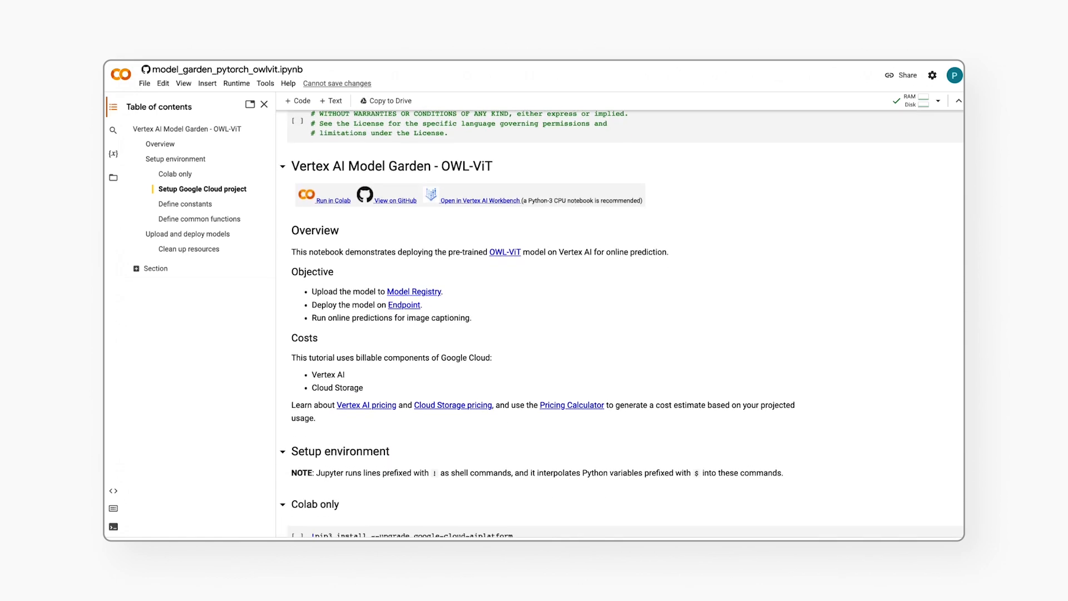
scroll("down", 3)
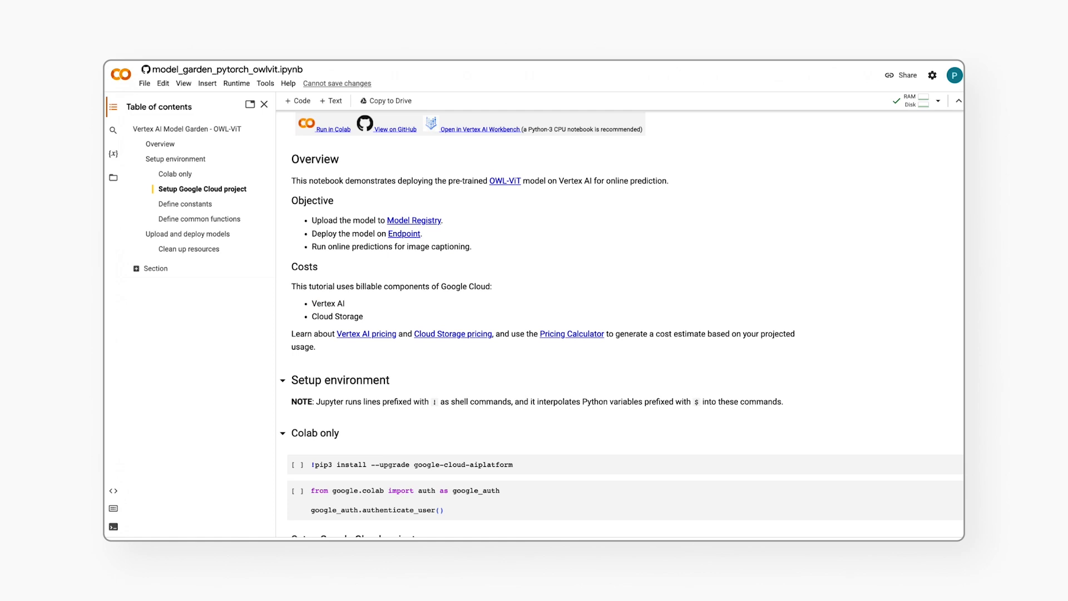
scroll("down", 3)
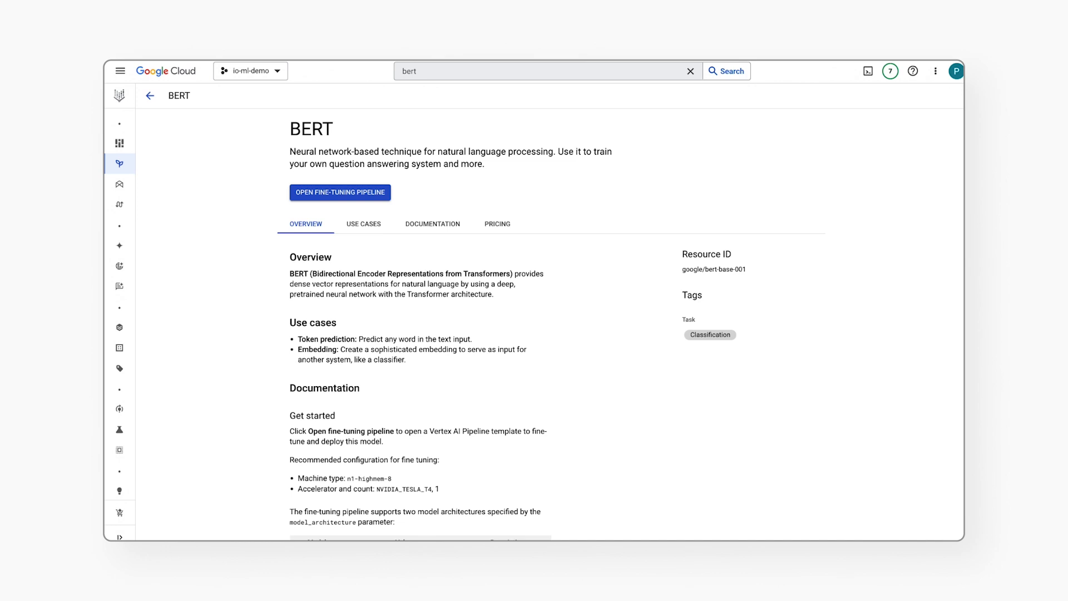
mouse_move(368, 208)
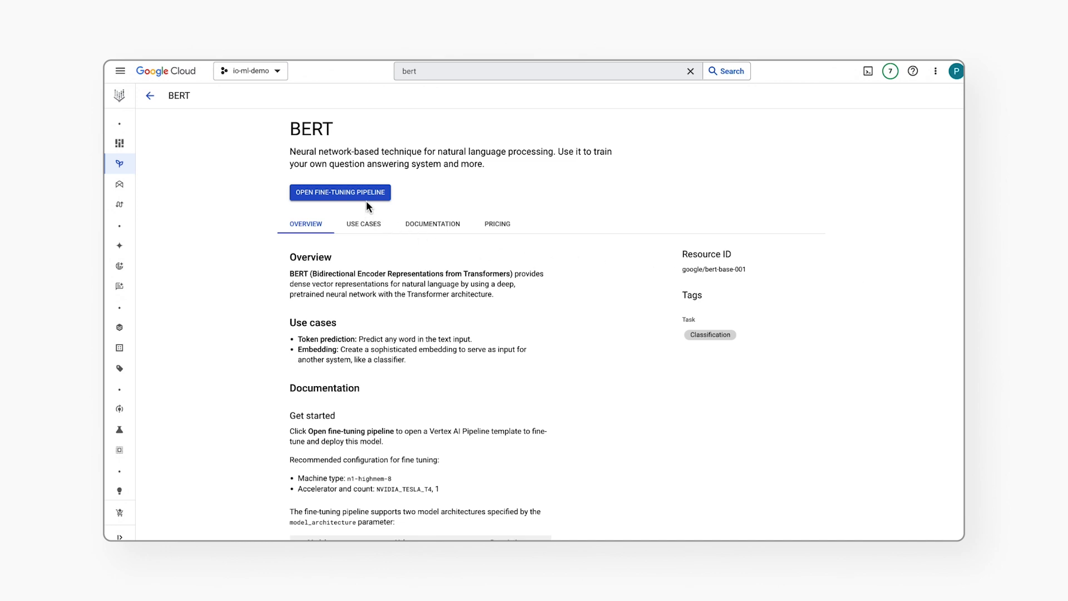
mouse_move(369, 207)
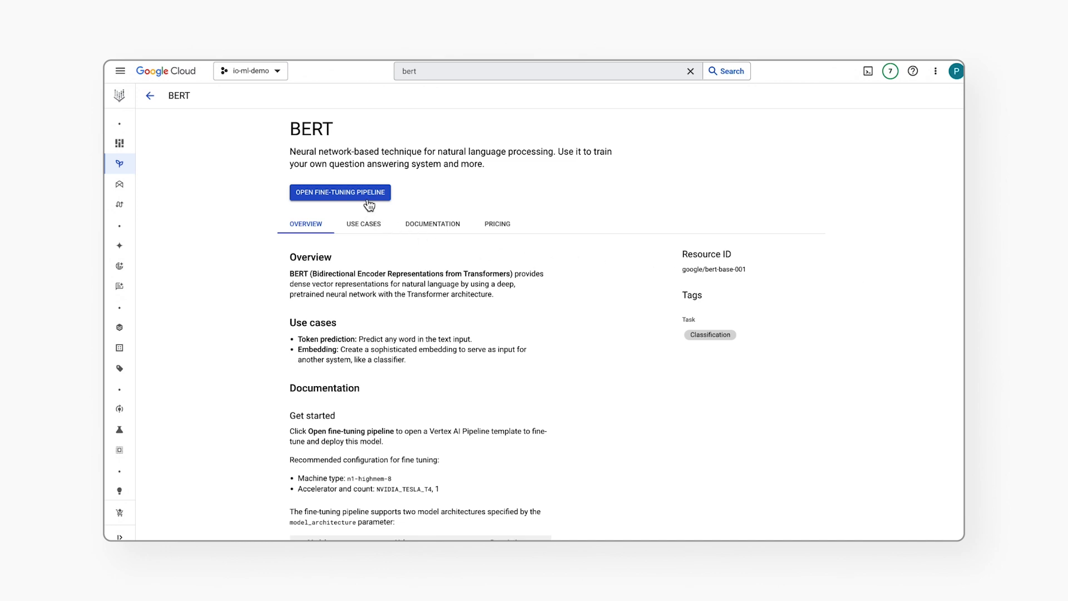
- Open the BERT model's fine-tuning pipeline template with its graph and parameter summary
left_click(341, 193)
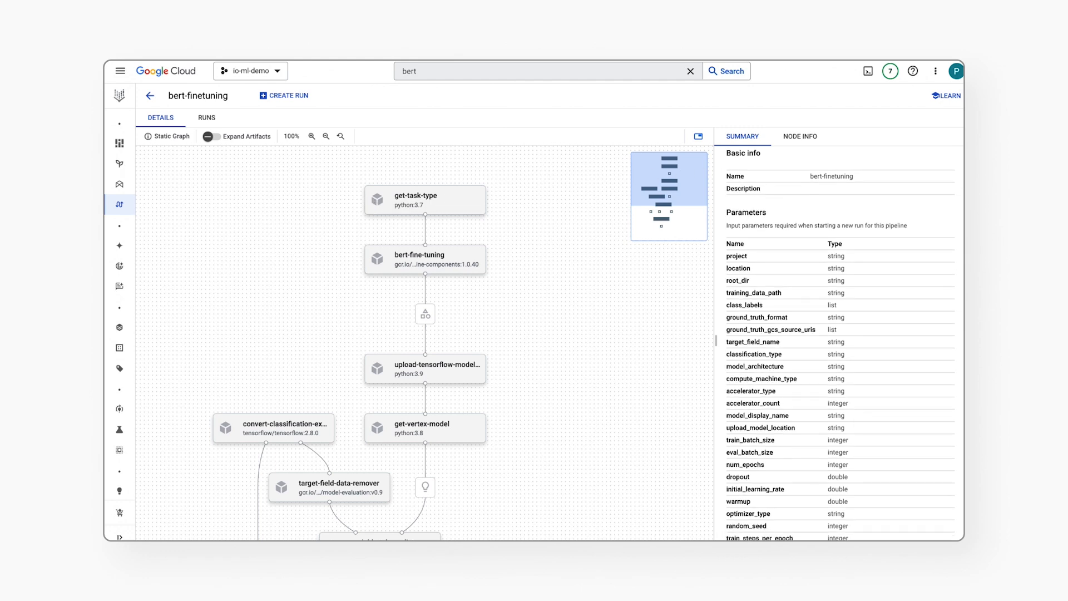
- Review the bert-finetuning parameter summary and start a new pipeline run
scroll("down", 3)
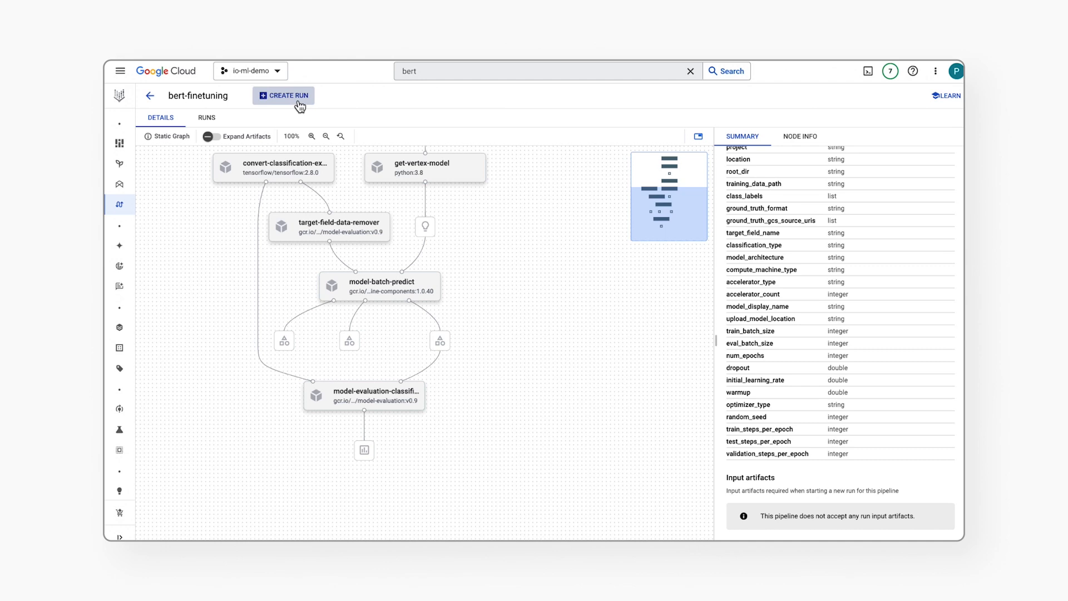
left_click(283, 96)
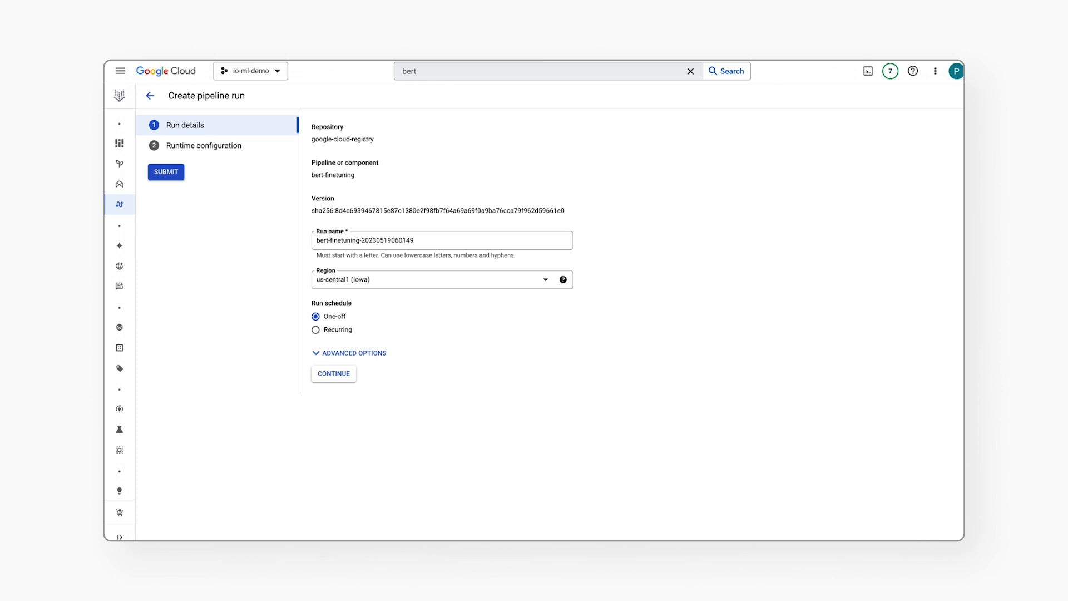
- Check the Region help, continue to runtime configuration and review parameters like num_epochs and dropout
left_click(562, 279)
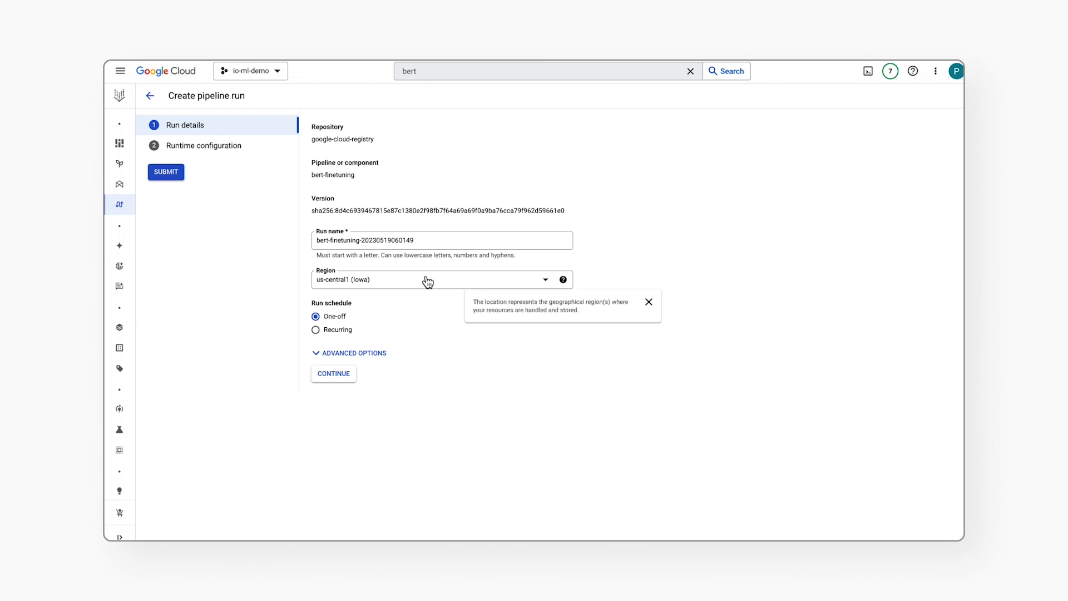
left_click(333, 374)
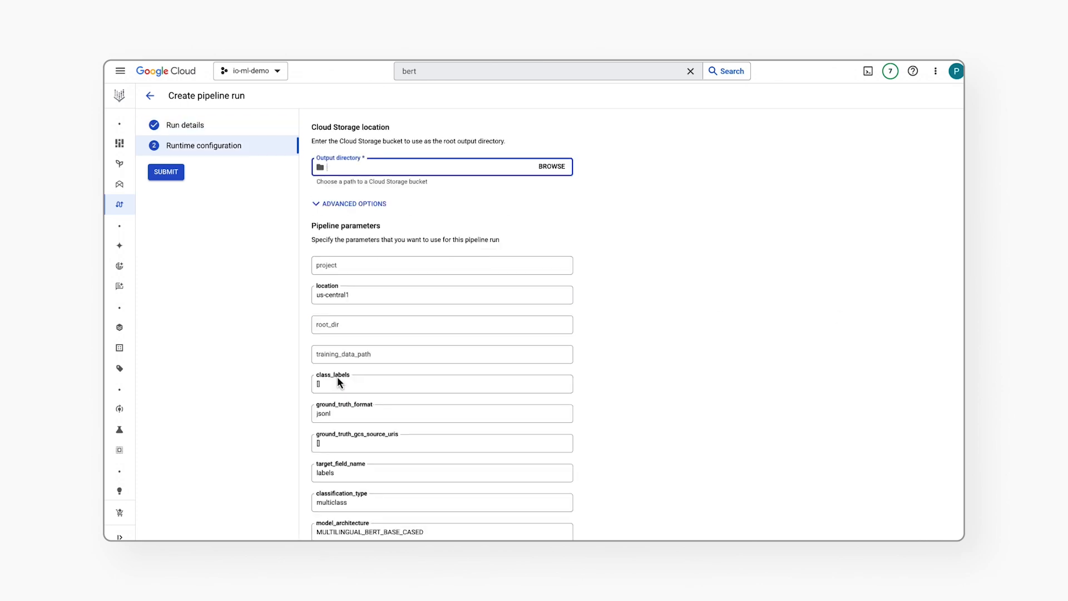
mouse_move(587, 355)
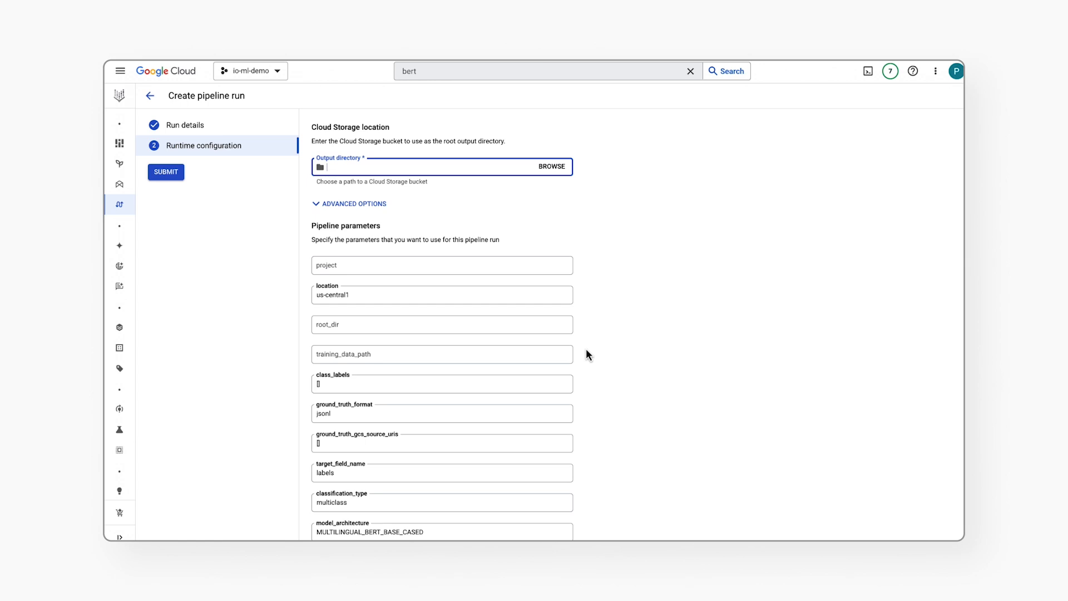
scroll("down", 3)
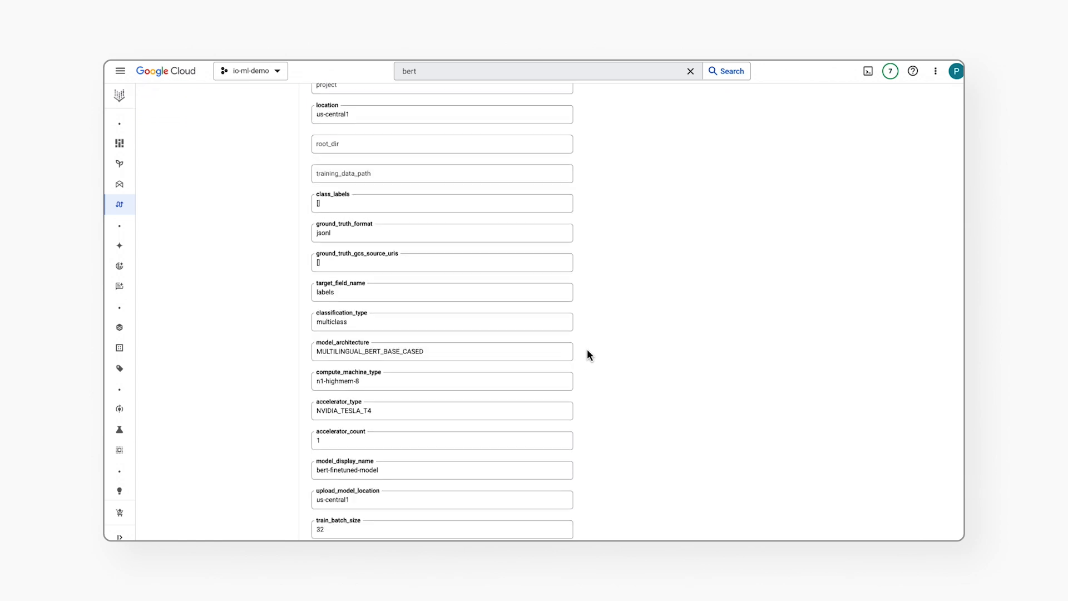
scroll("down", 3)
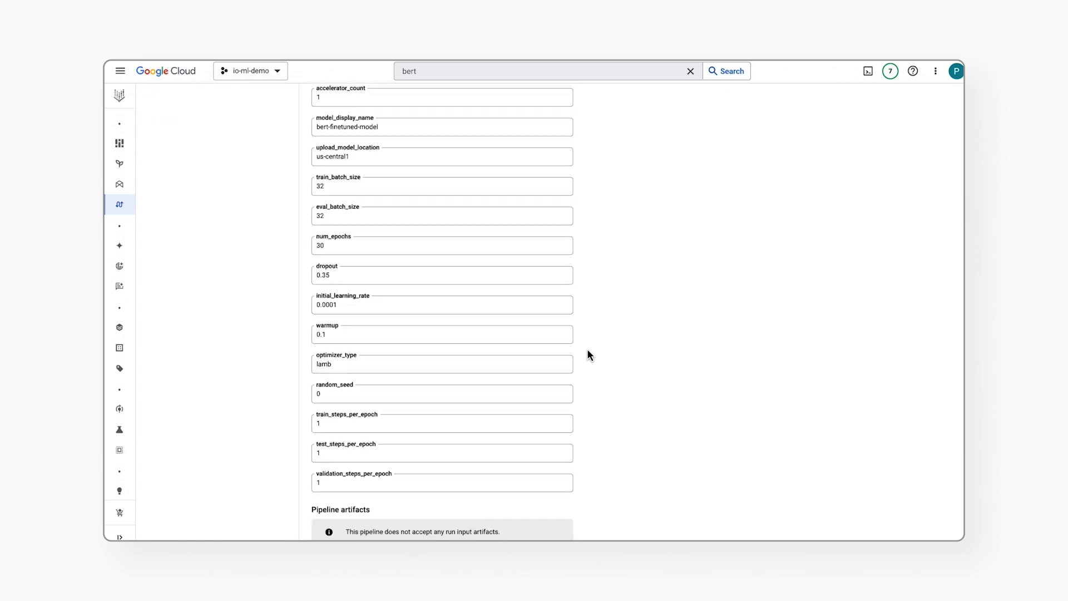
scroll("down", 3)
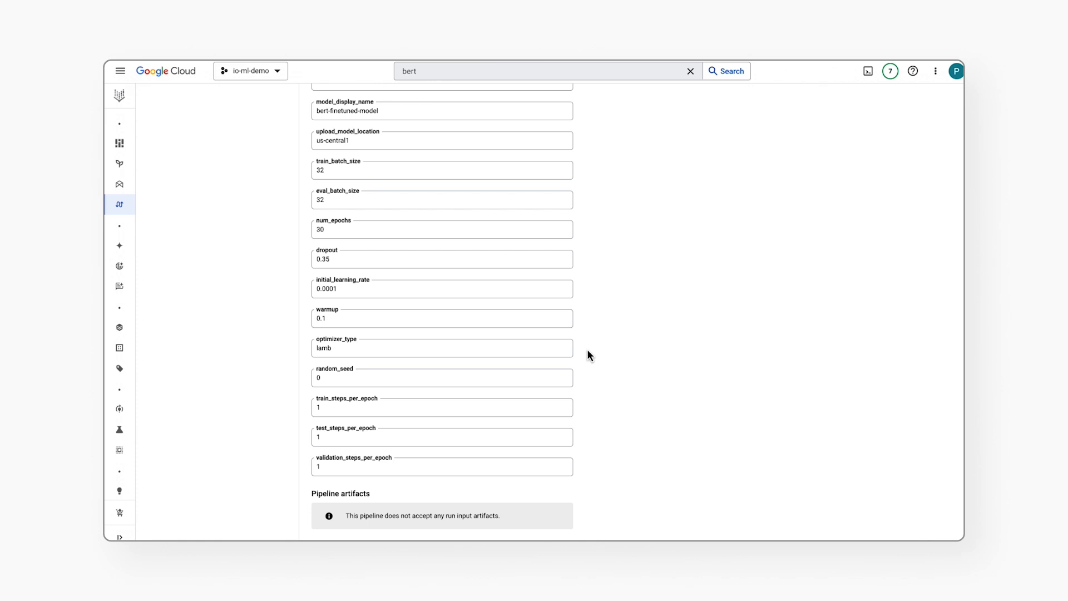